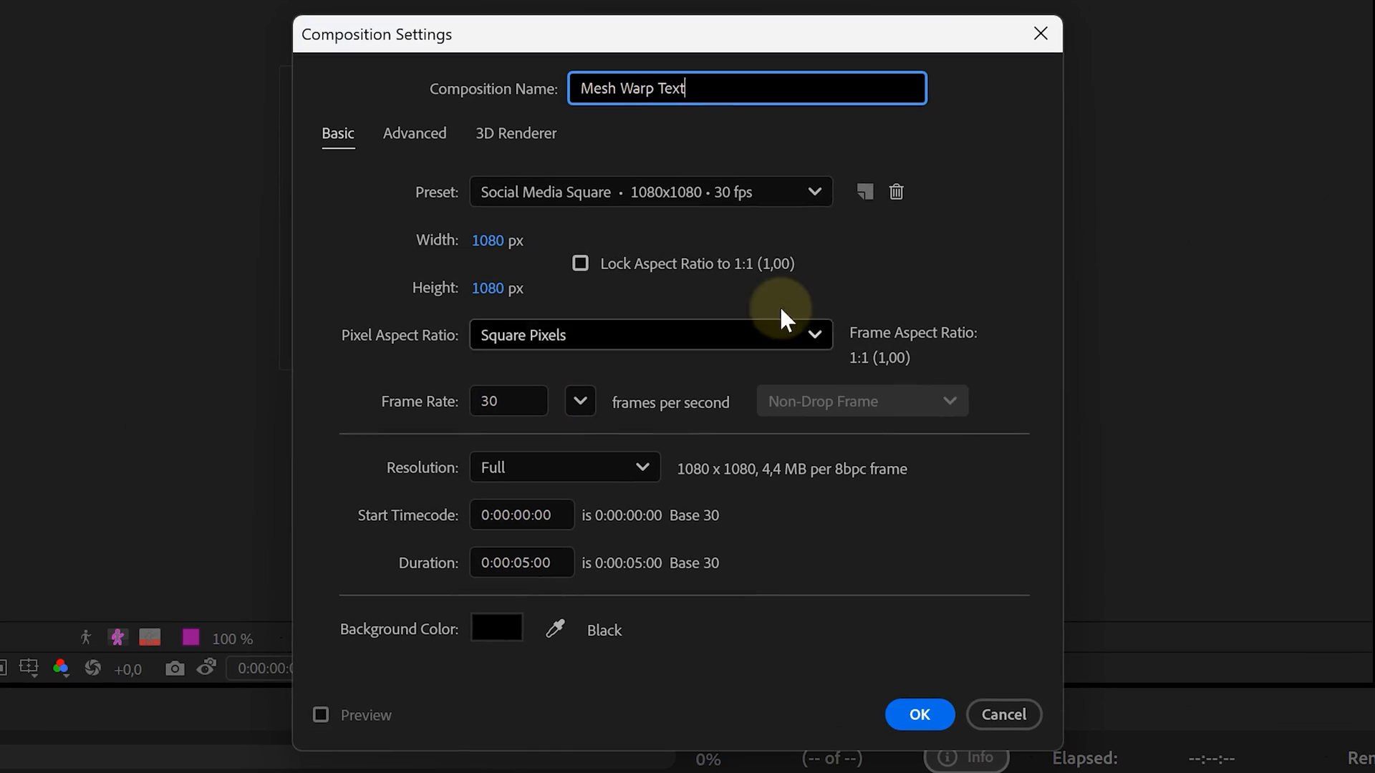
mouse_move(575, 234)
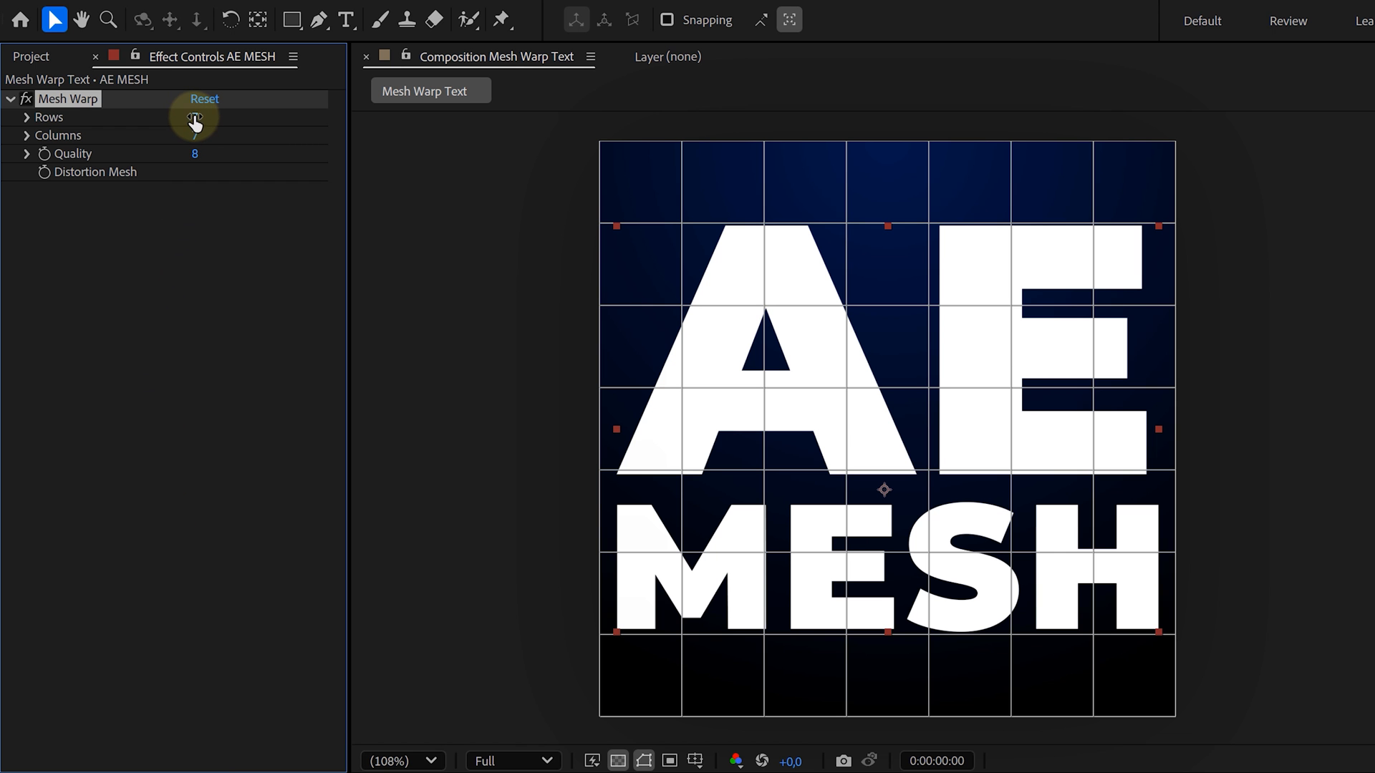
Set Mesh Warp Rows and Columns to 2 and Quality to 10.
left_click(211, 135)
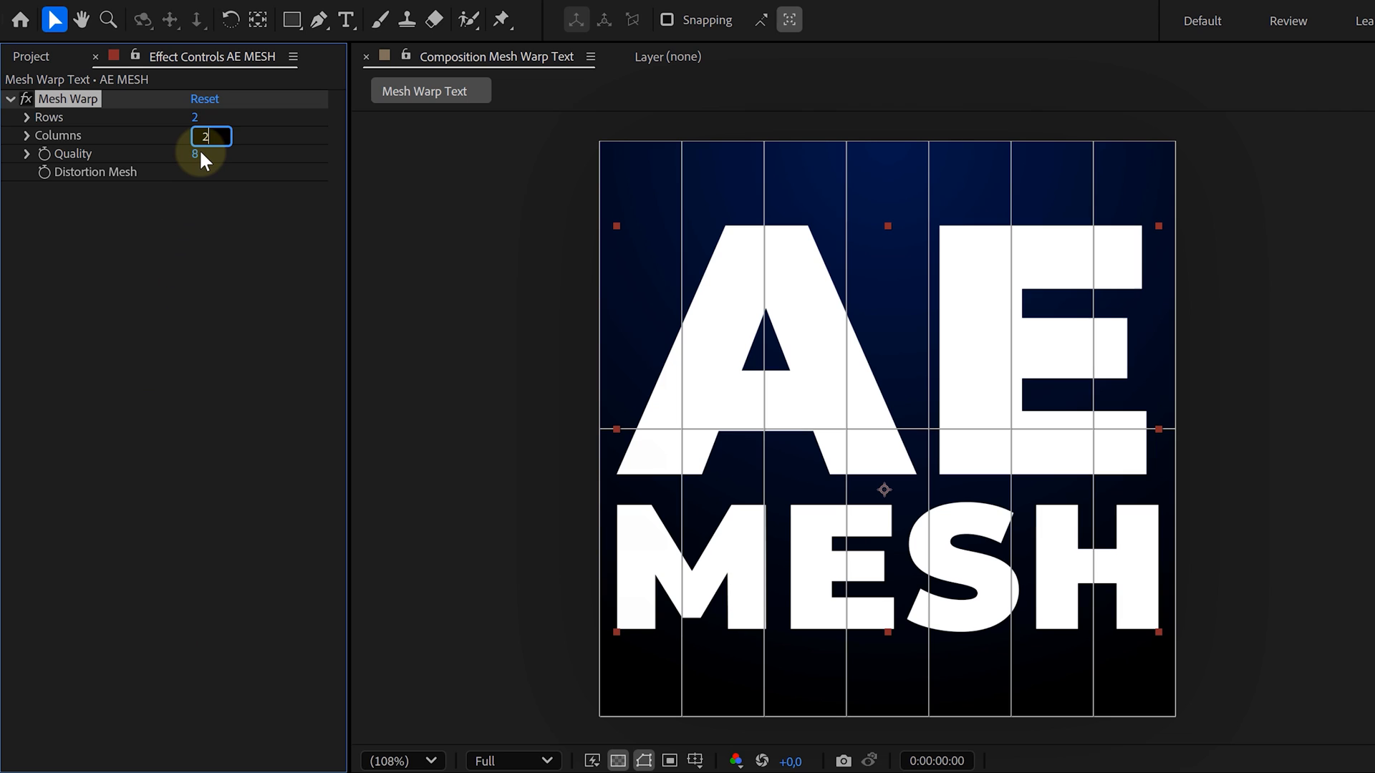
type("1")
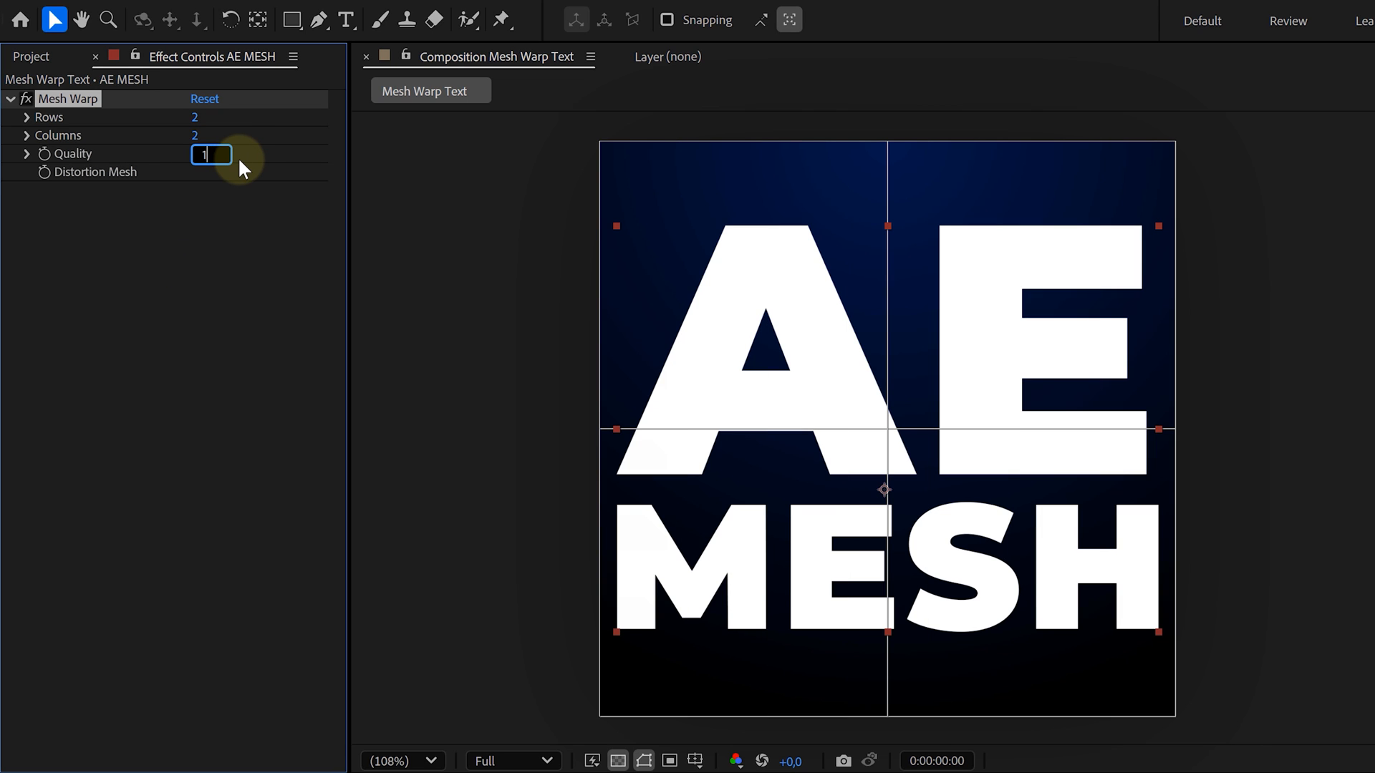
type("10")
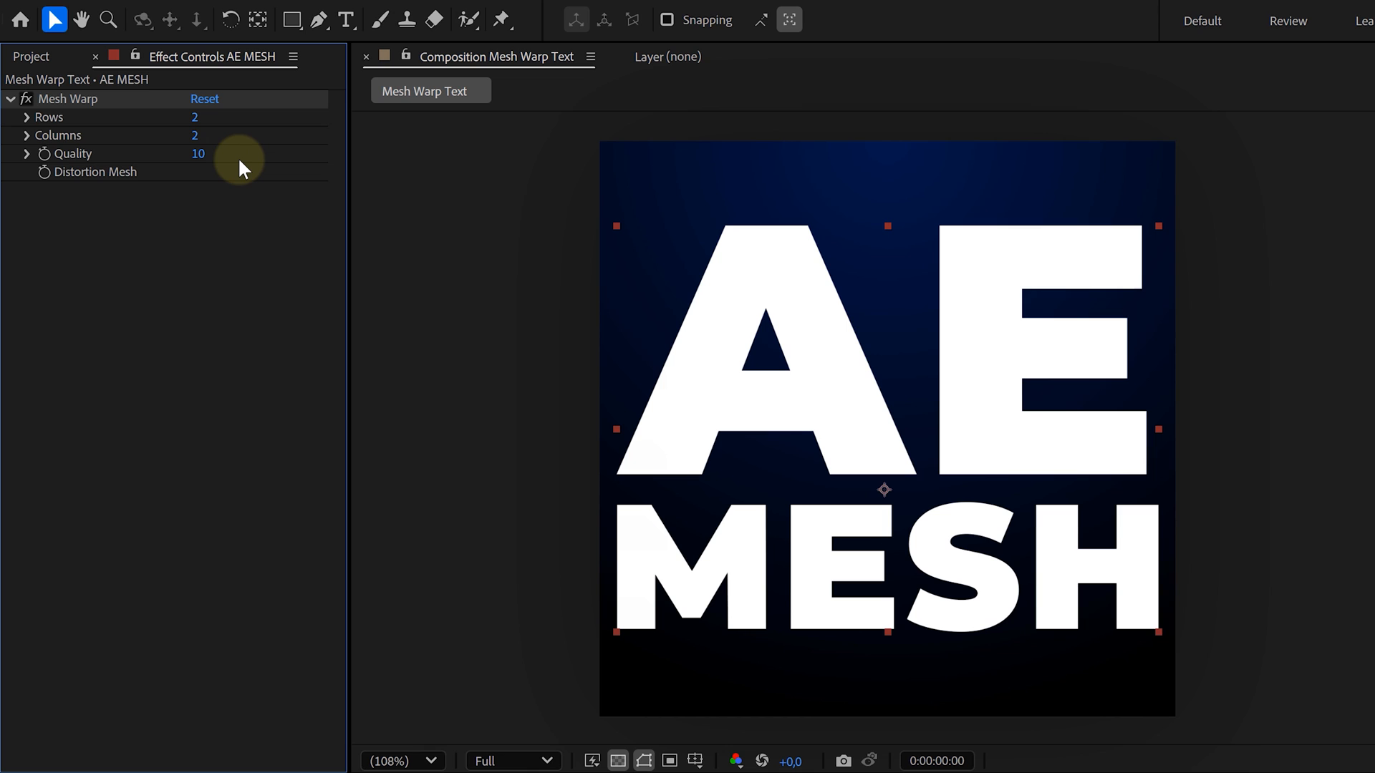
mouse_move(42, 184)
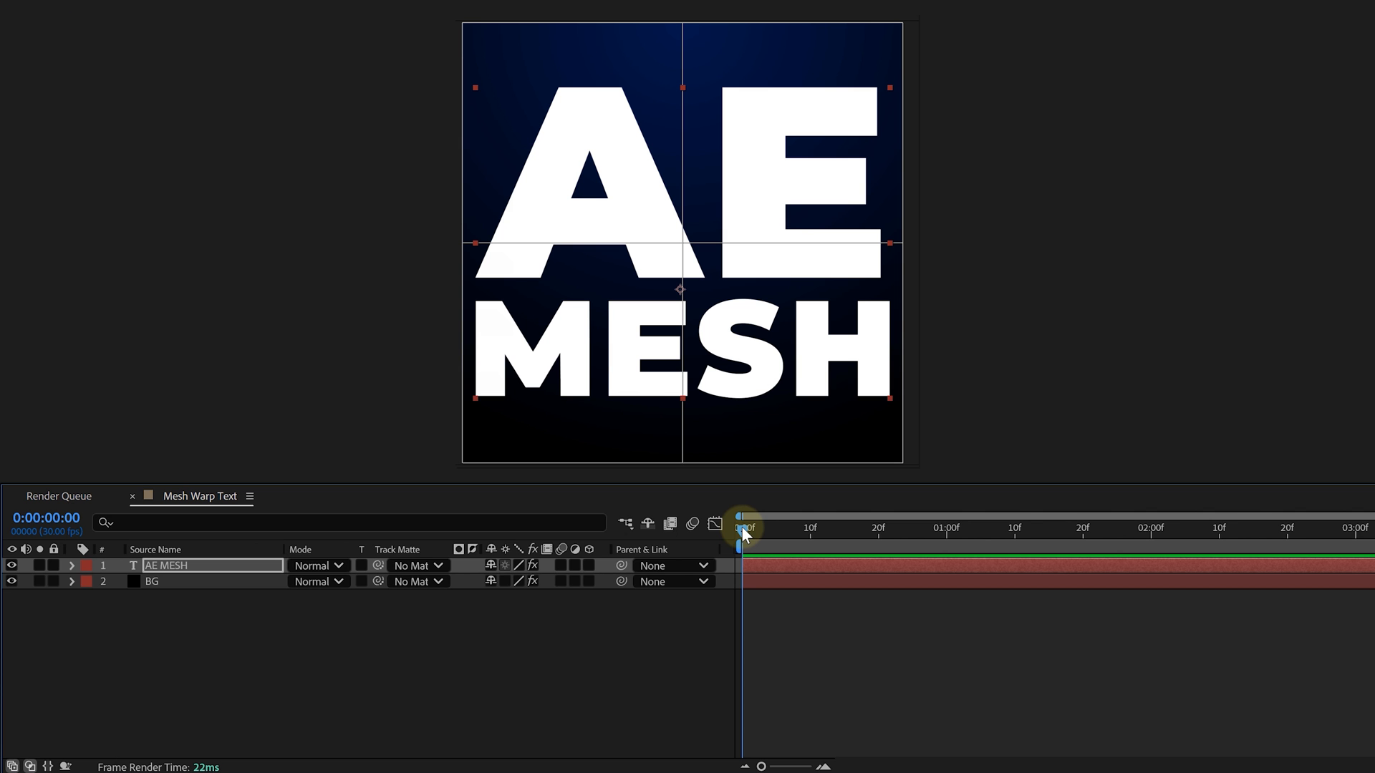
Keyframe the Distortion Mesh at frame 10, the one-second mark and later.
left_click_drag(745, 527, 809, 527)
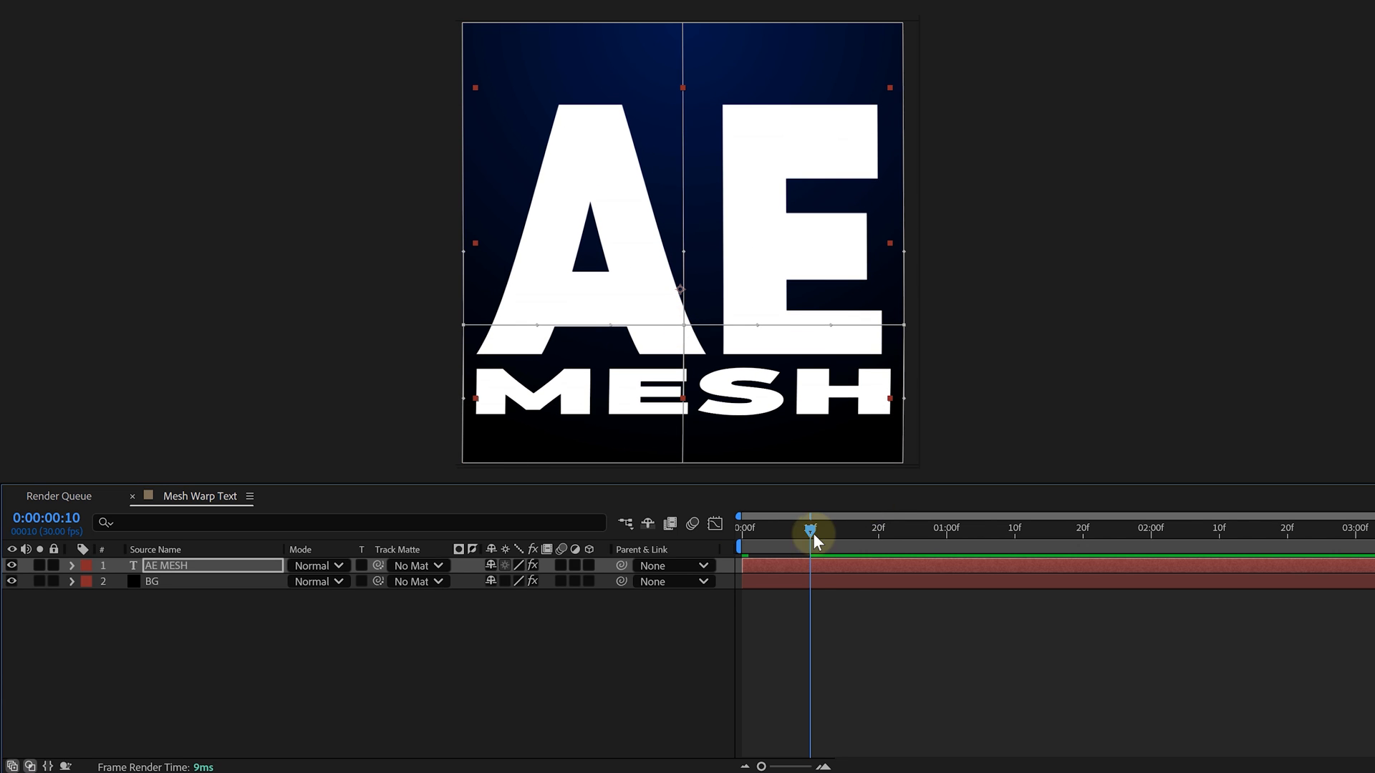
left_click_drag(811, 533, 949, 533)
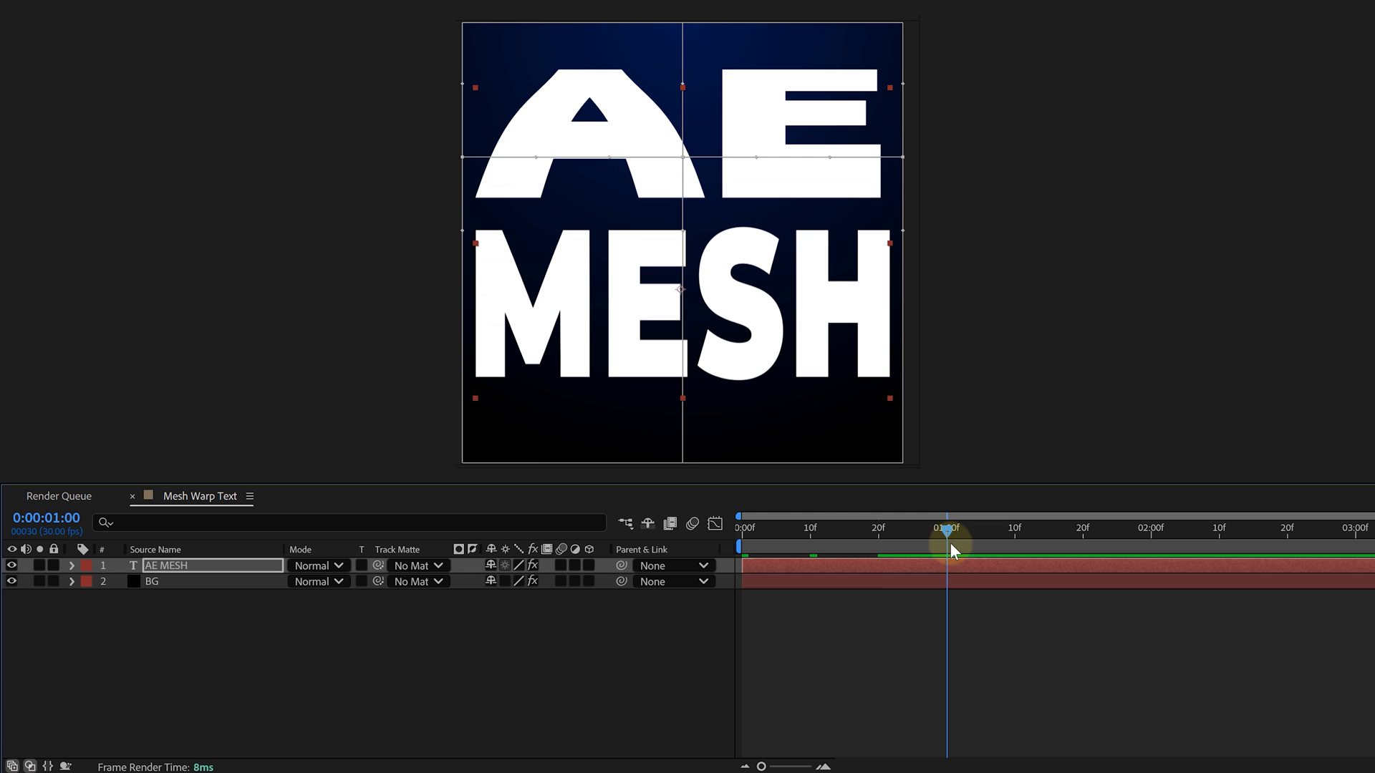
left_click_drag(949, 527, 1015, 527)
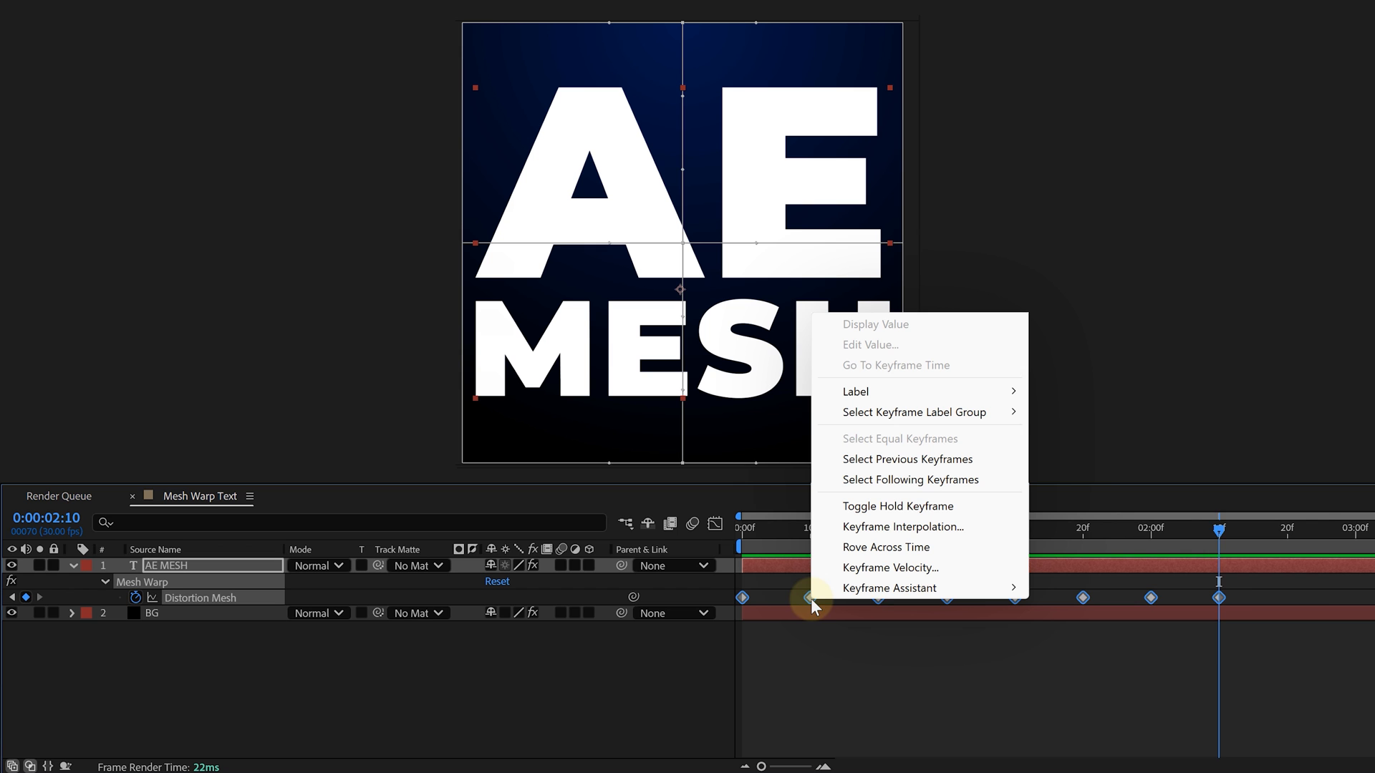
mouse_move(888, 588)
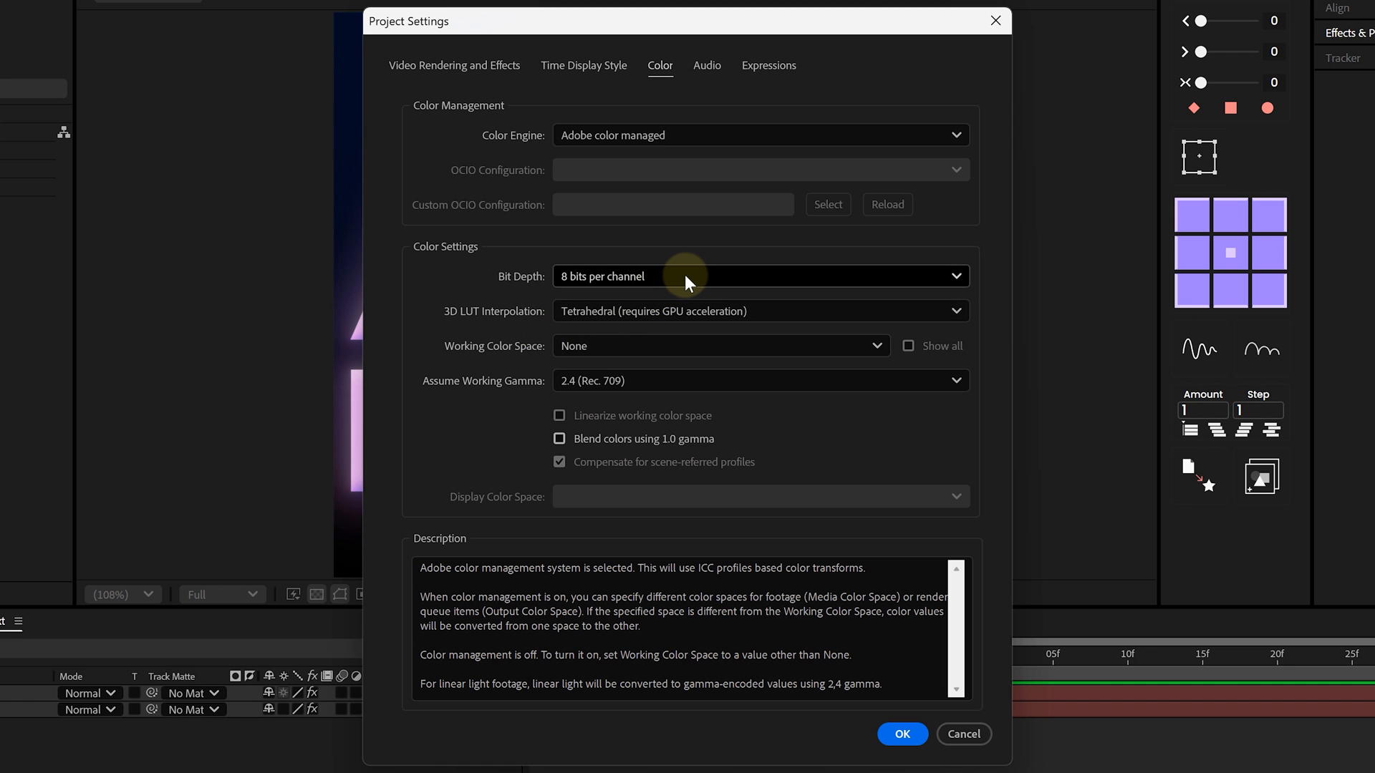
Raise the project bit depth to 16 bpc and start a new composition.
left_click(759, 276)
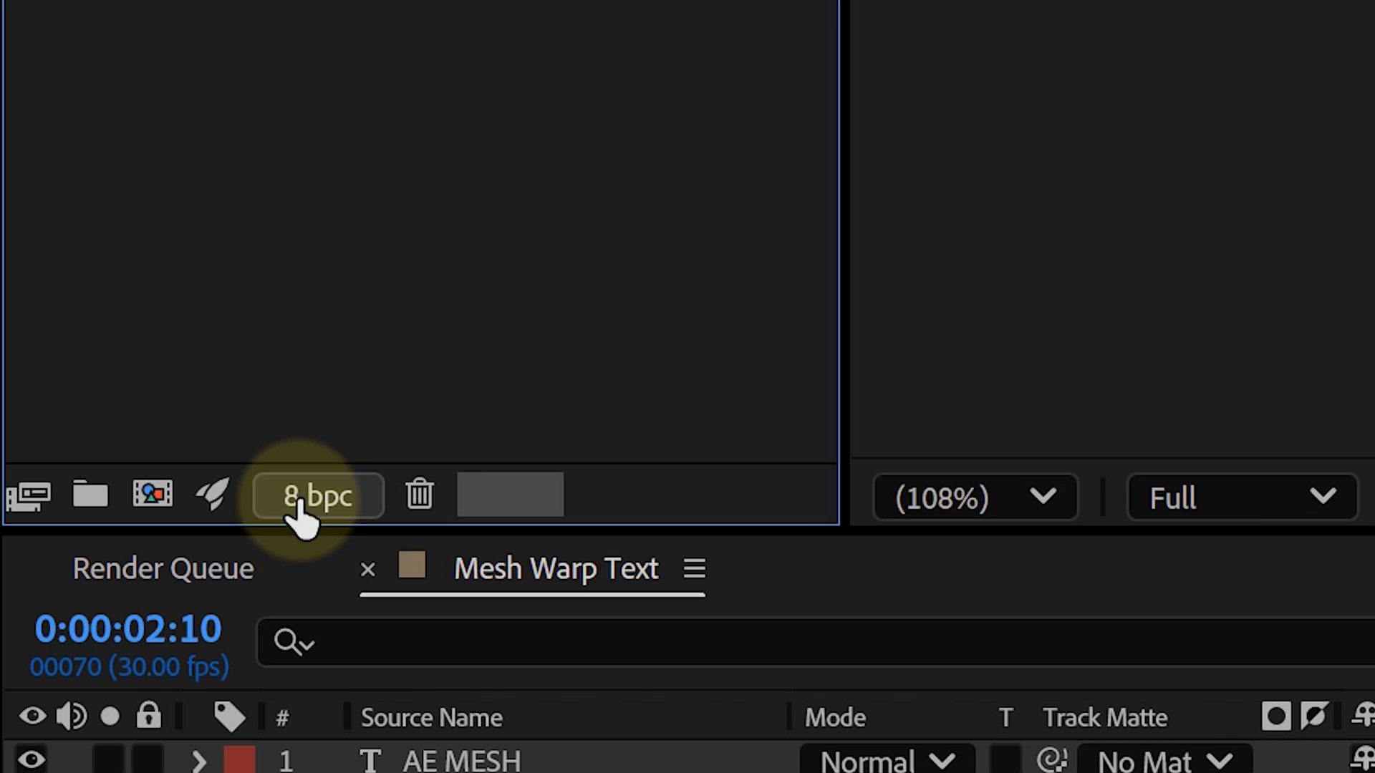
left_click(316, 497)
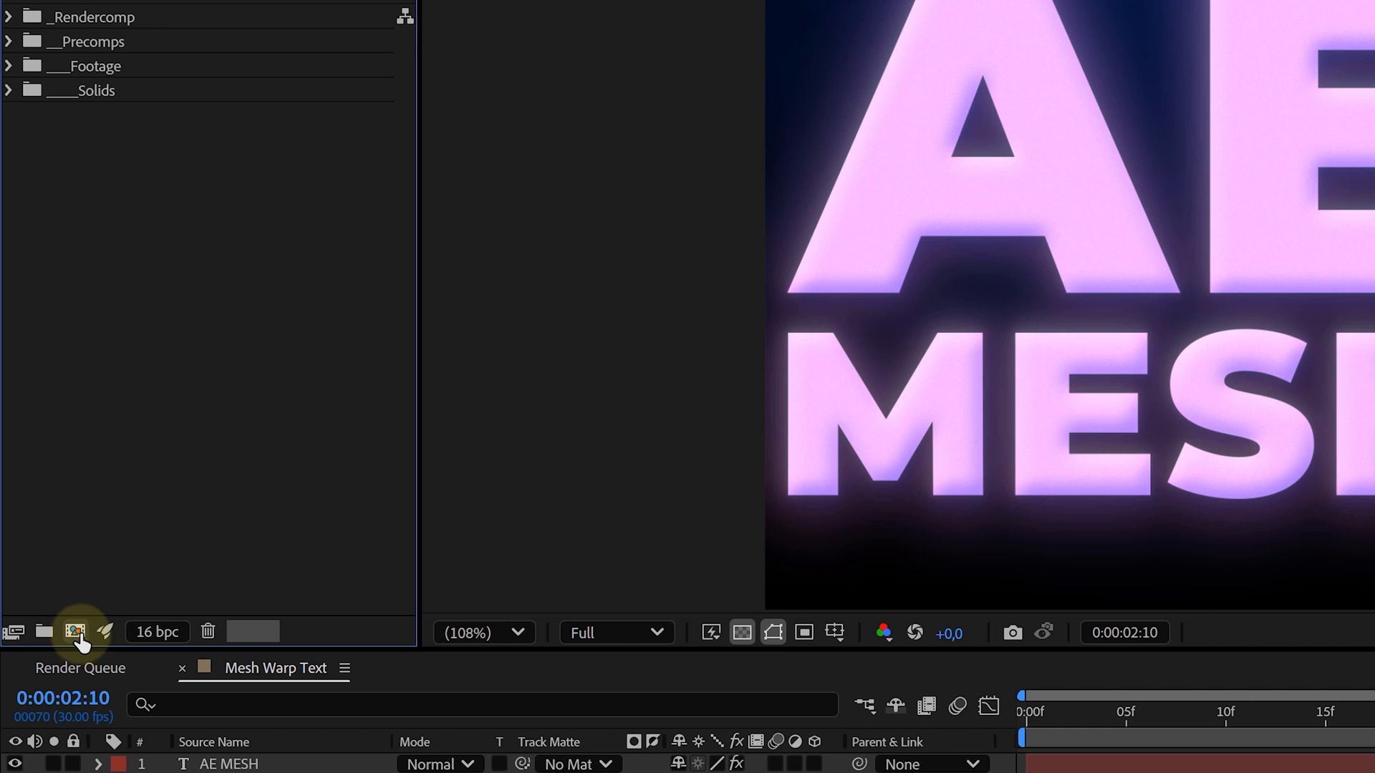
left_click(75, 632)
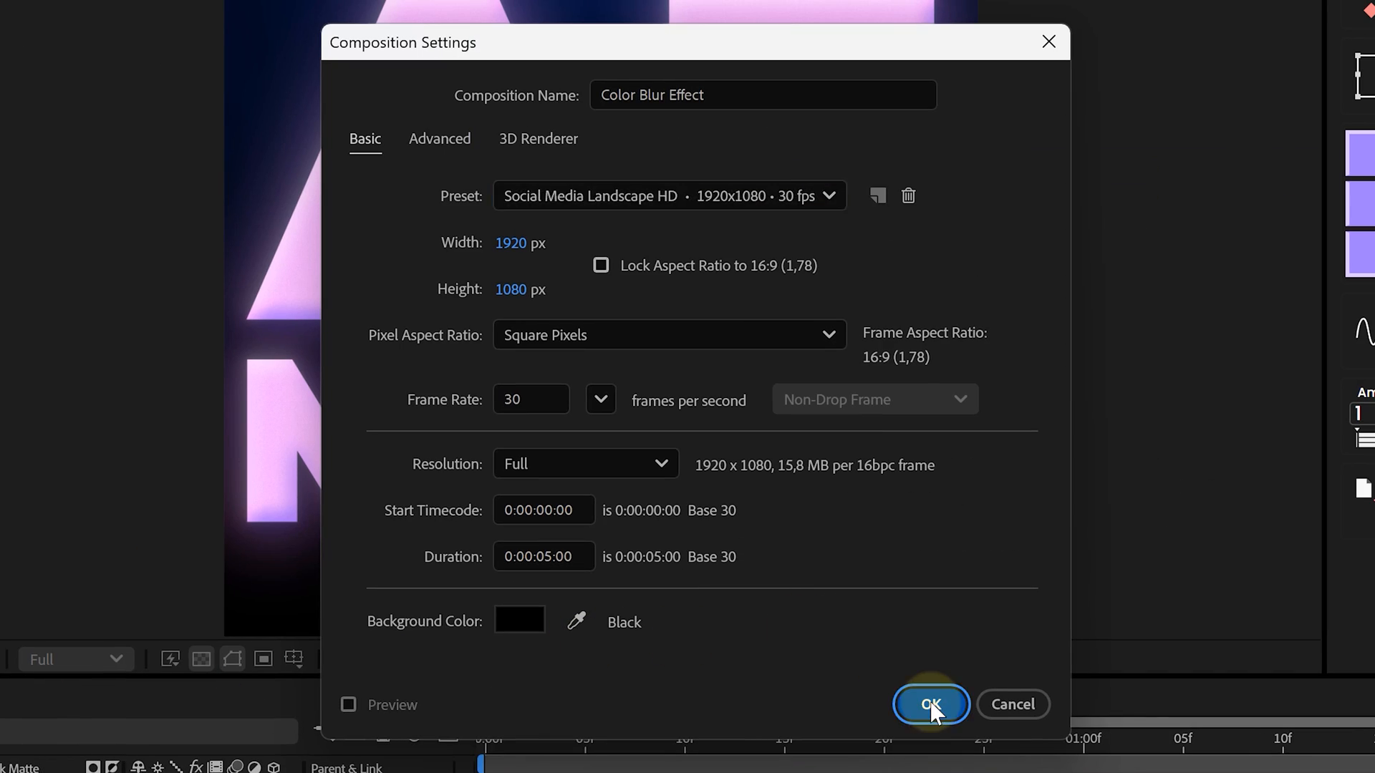
Confirm Color Blur Effect and give BG a radial Gradient Ramp centred behind BASICS.
left_click(930, 703)
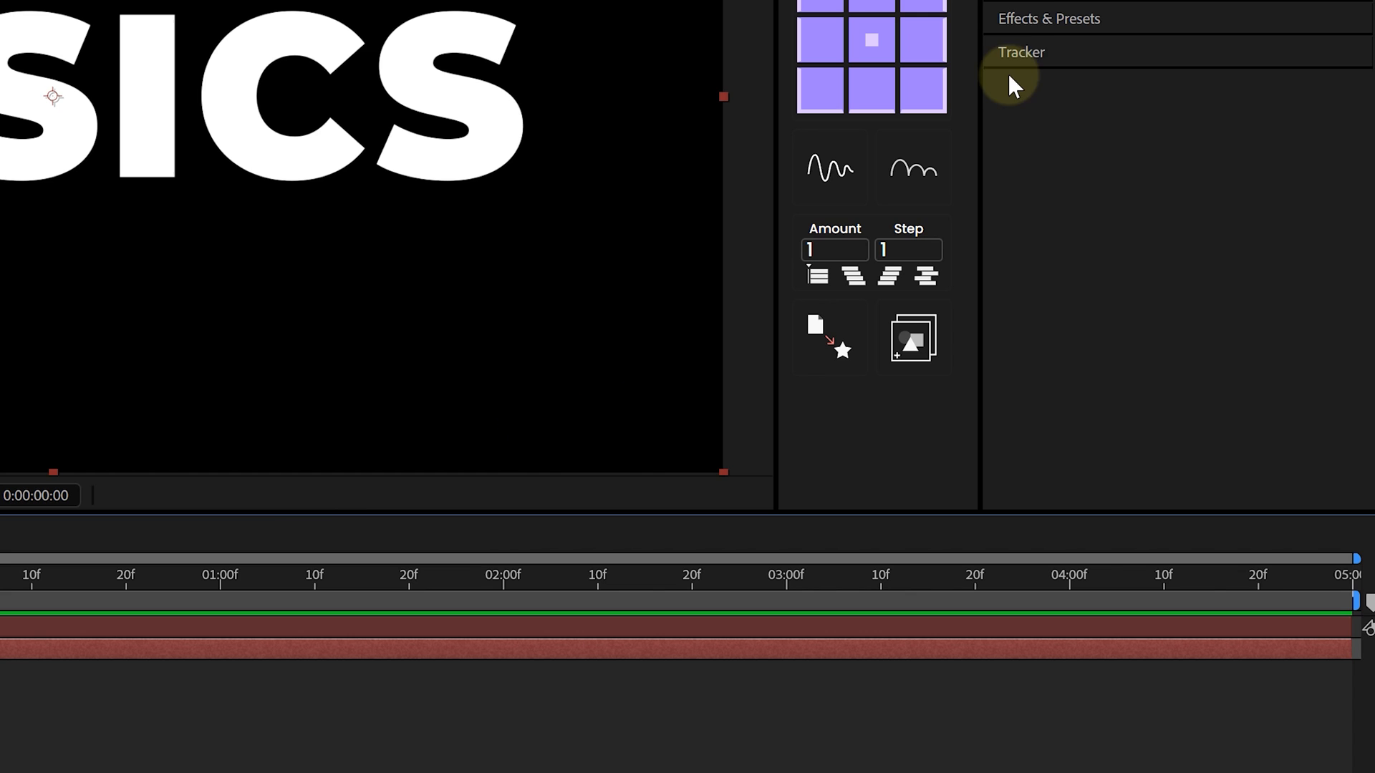
type("ramp")
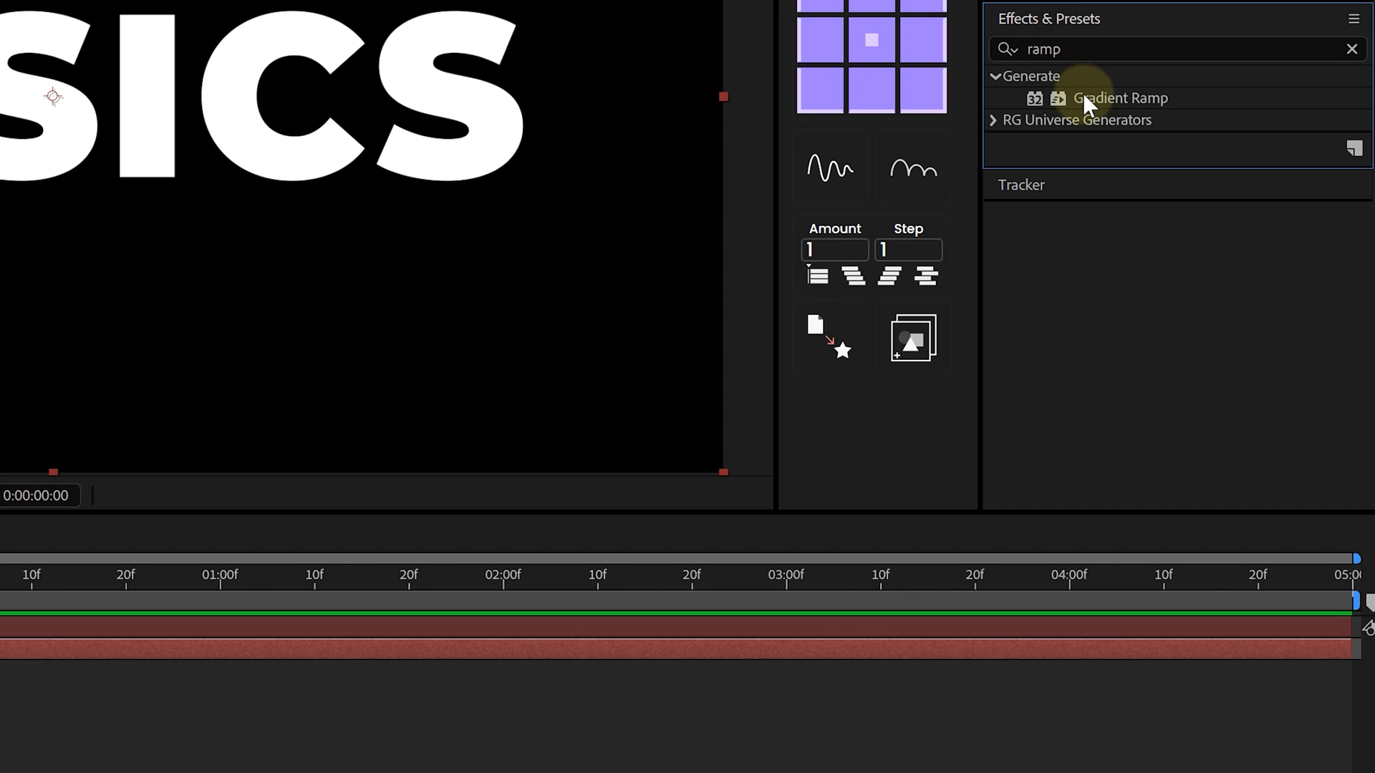
double_click(1120, 97)
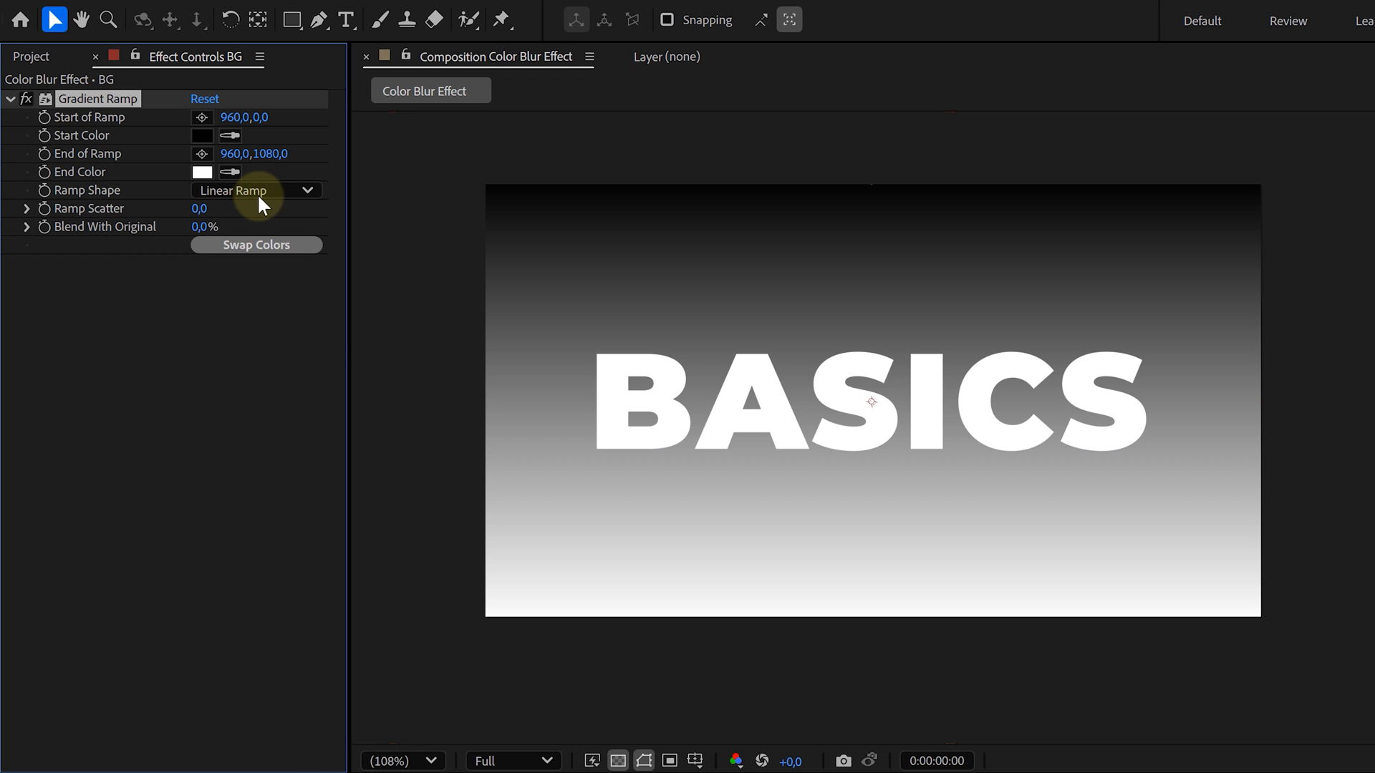
left_click(254, 191)
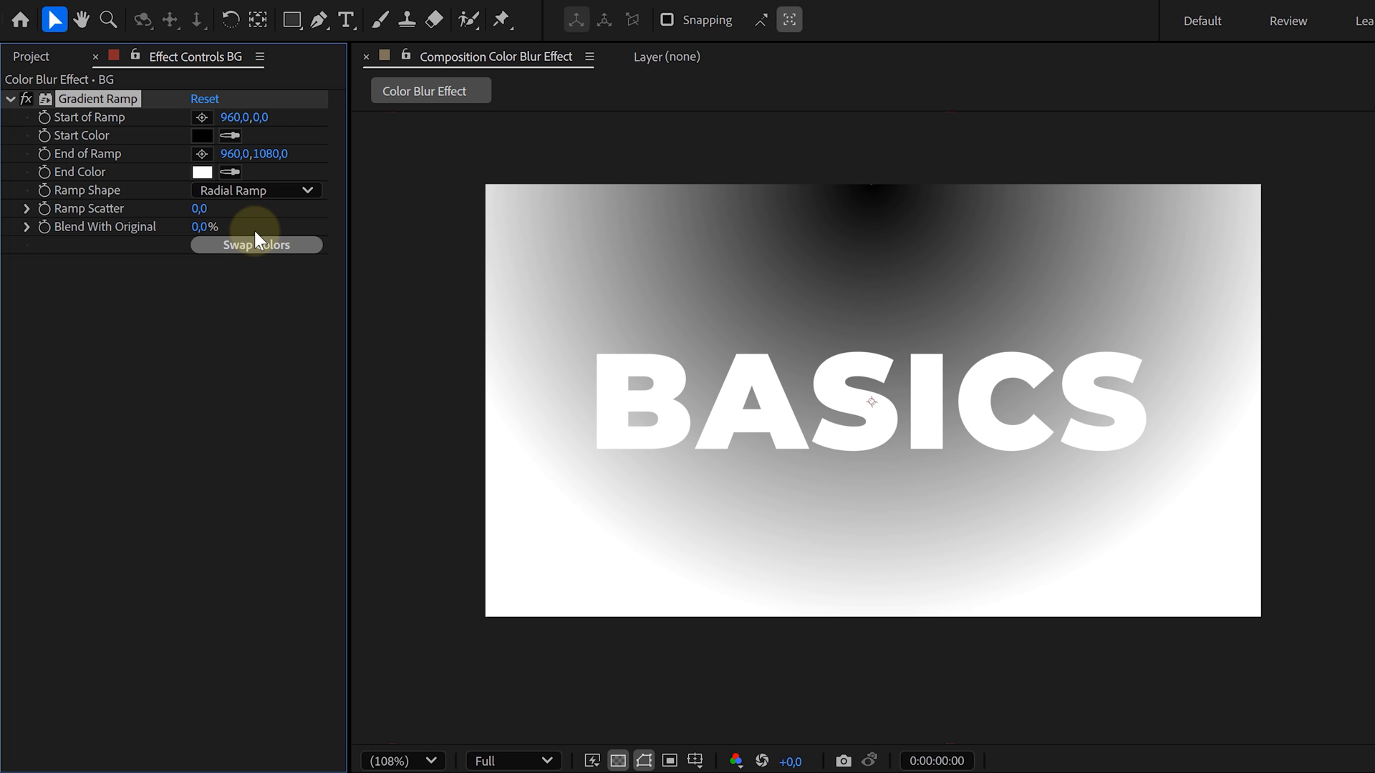
left_click_drag(873, 187, 879, 406)
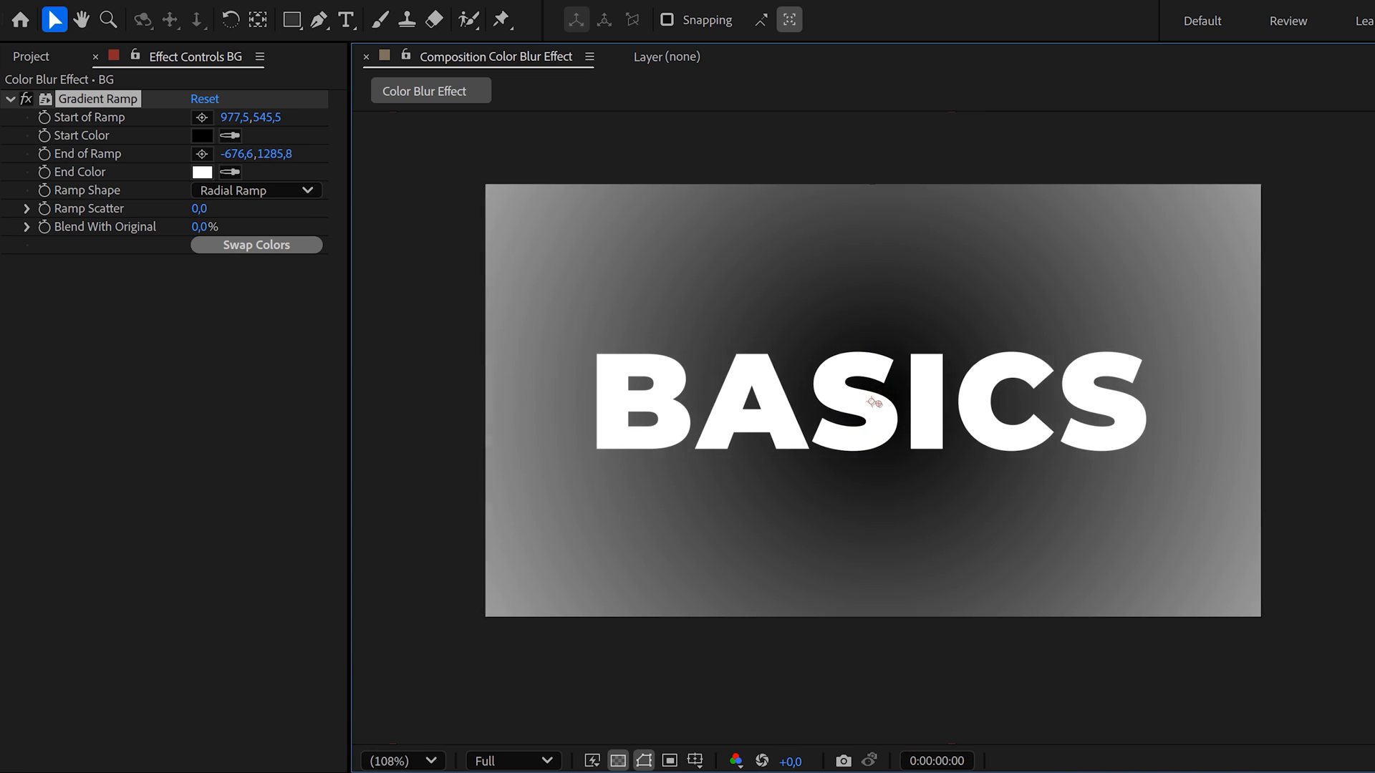
right_click(208, 605)
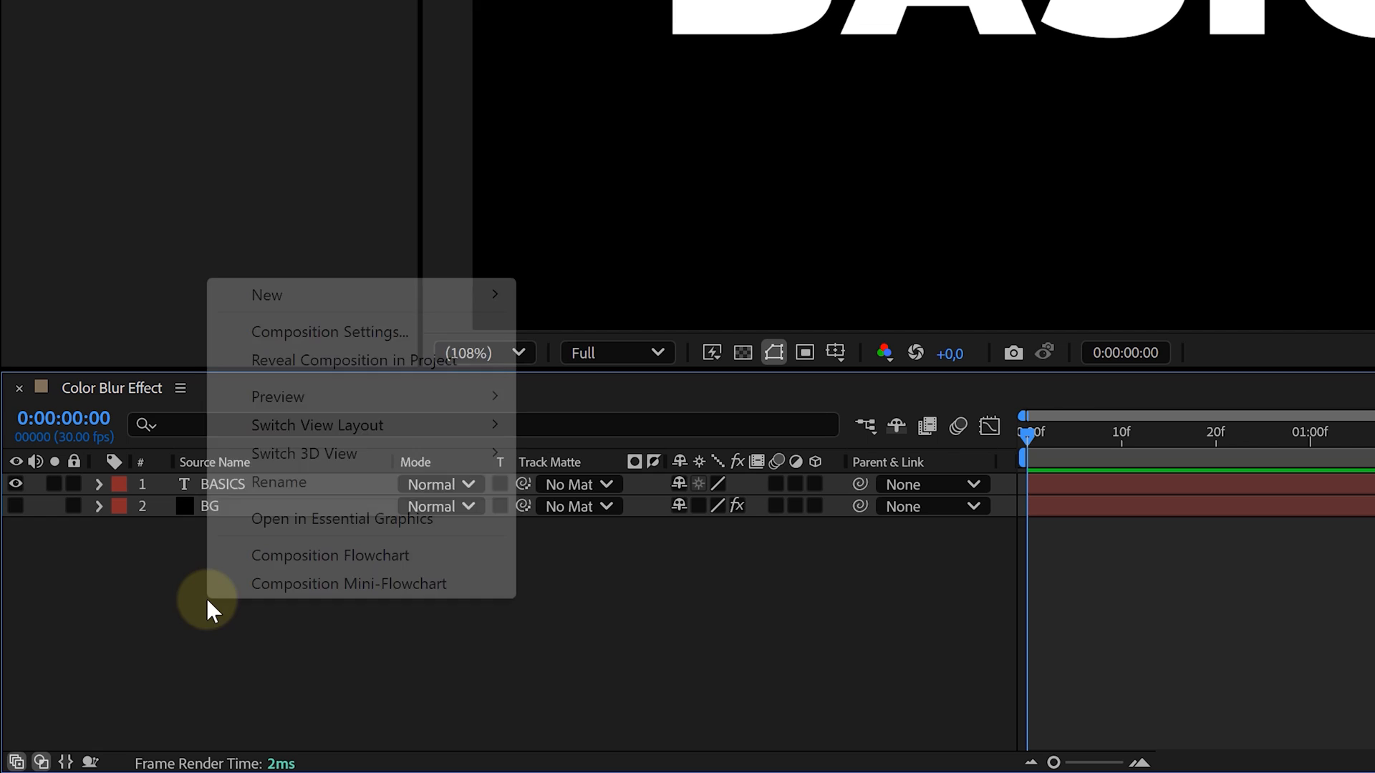
Add Camera Lens Blur mapped to BG with Effects & Masks, increasing blur strength.
type("ramp")
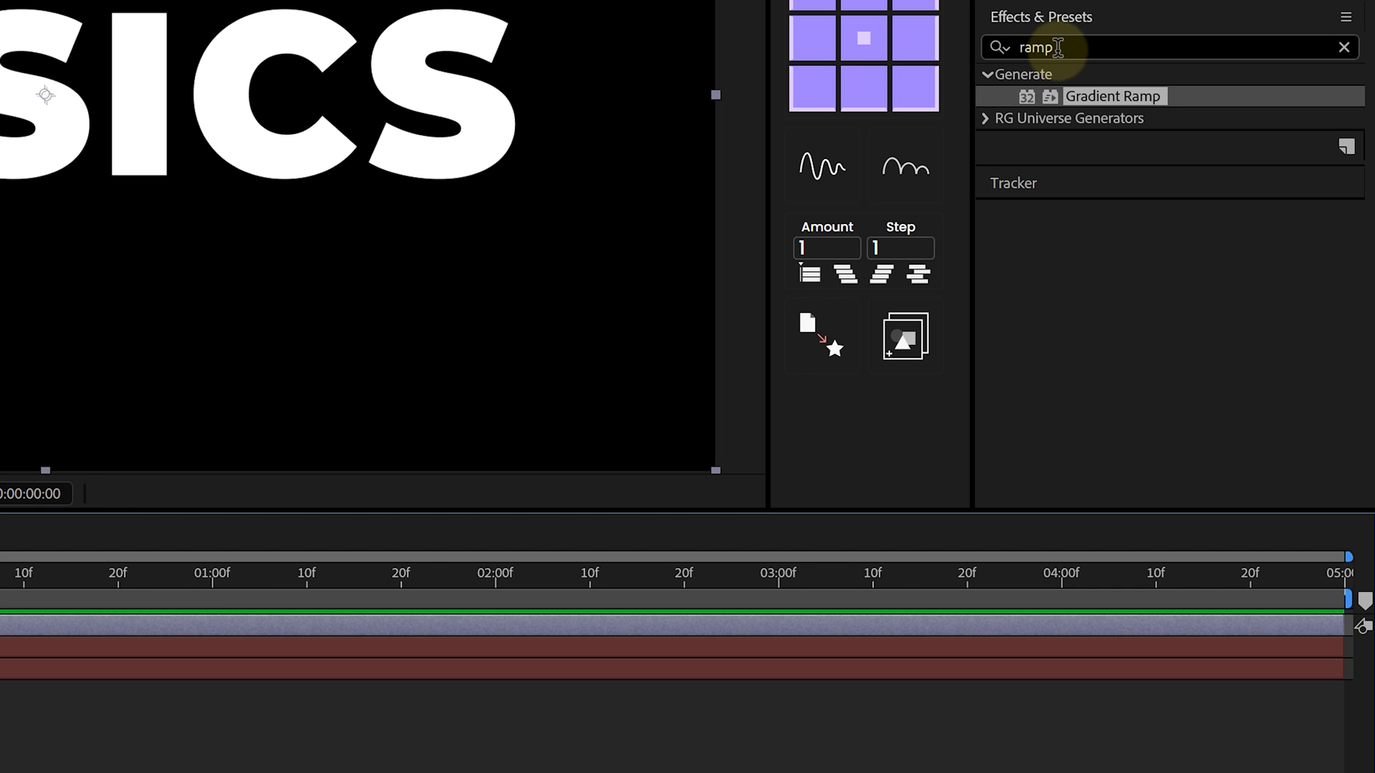
type("camera le")
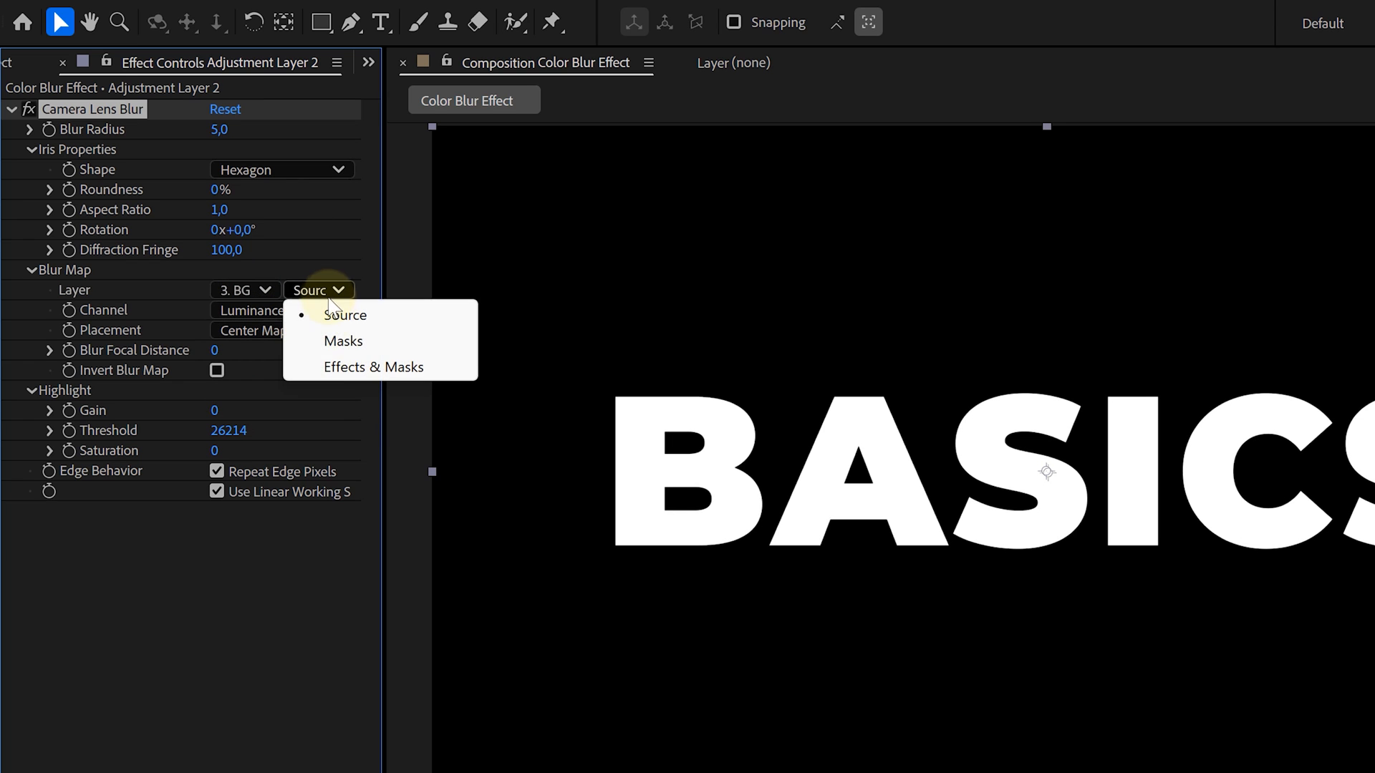
left_click(372, 367)
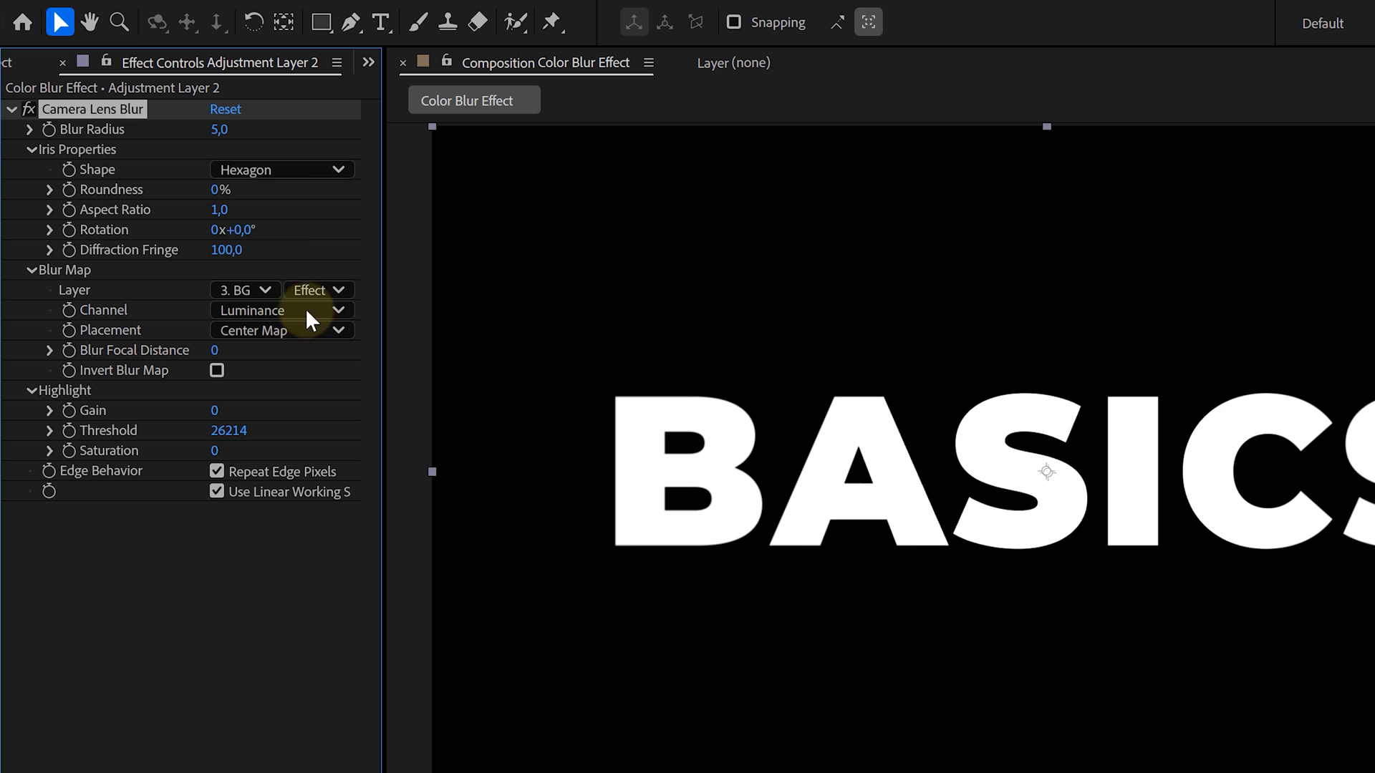
left_click_drag(214, 128, 279, 129)
type("solid")
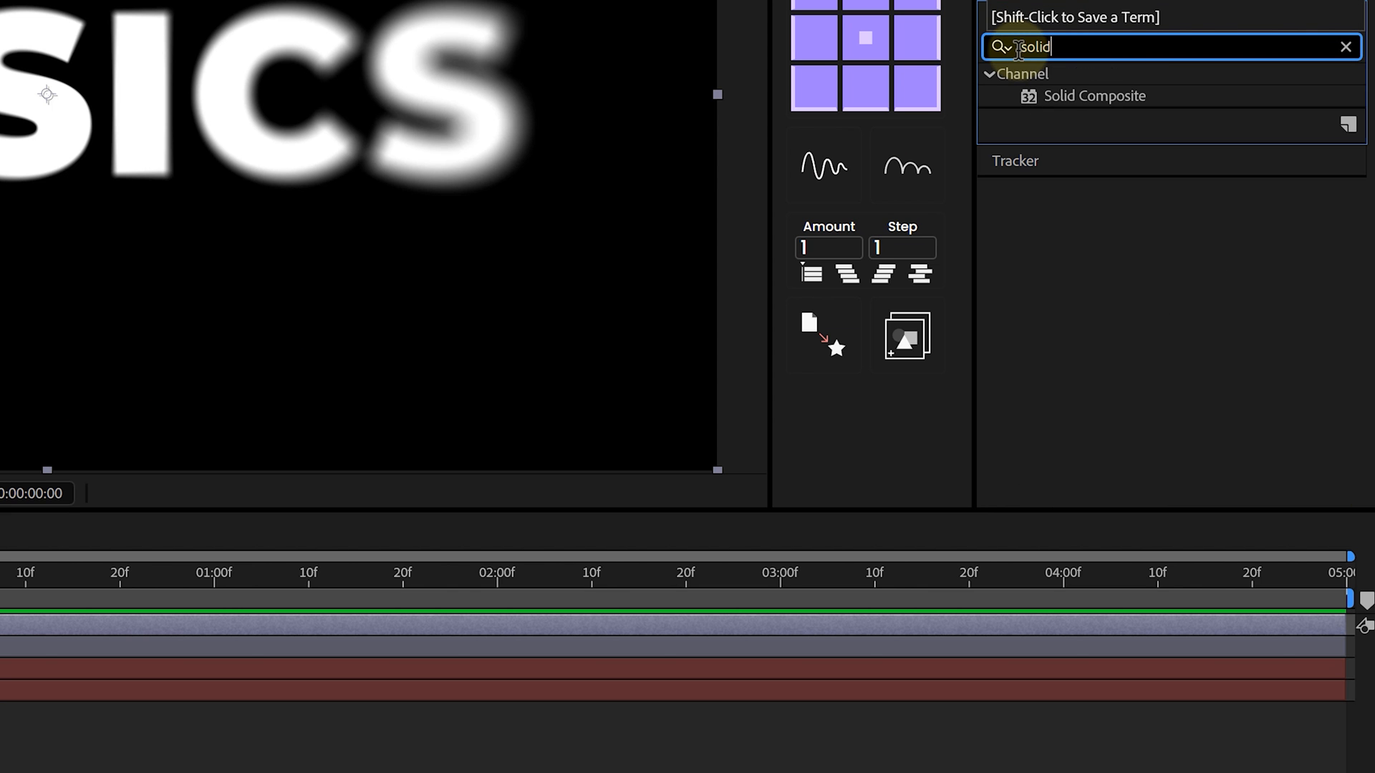
Apply Channel > Solid Composite found by searching 'solid'.
left_click(1094, 96)
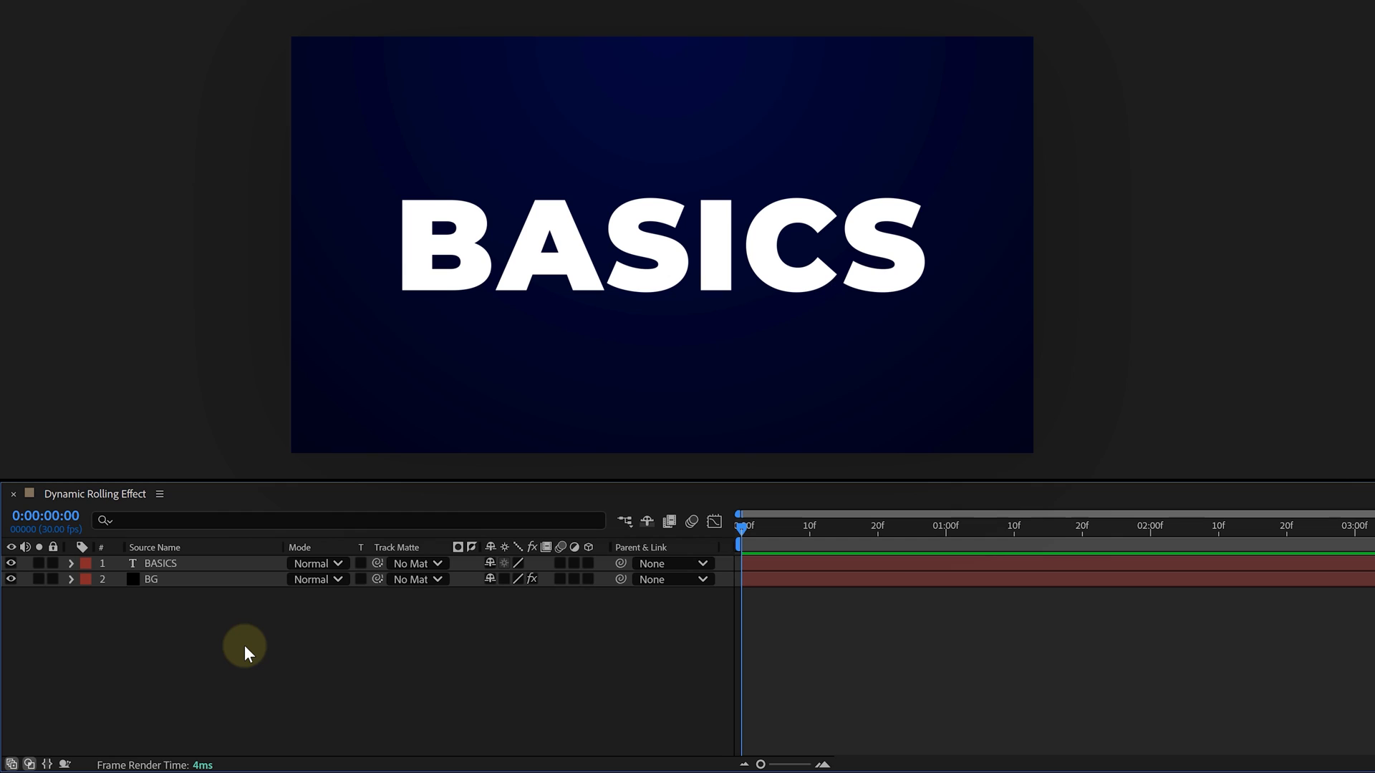
Select the BASICS layer and precompose each decomposed letter individually.
left_click(161, 563)
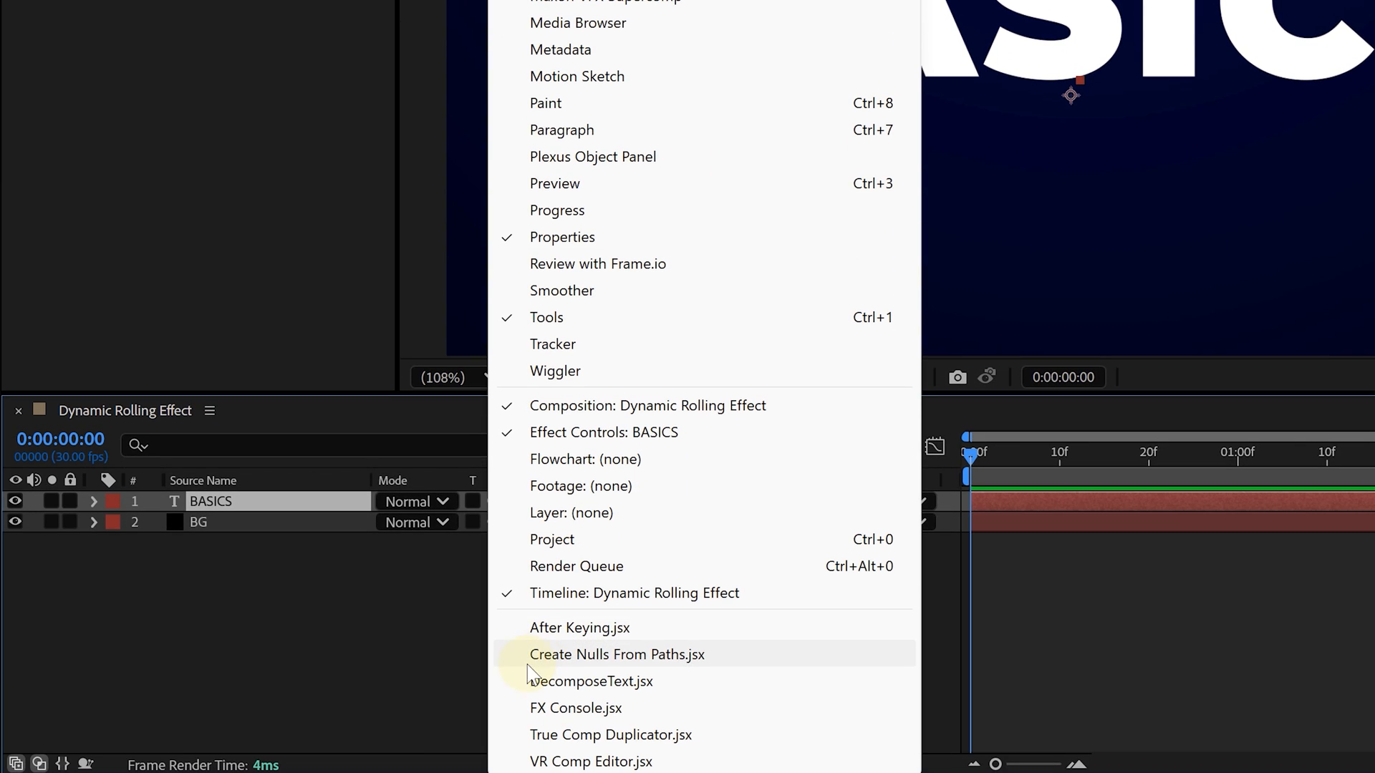
mouse_move(591, 681)
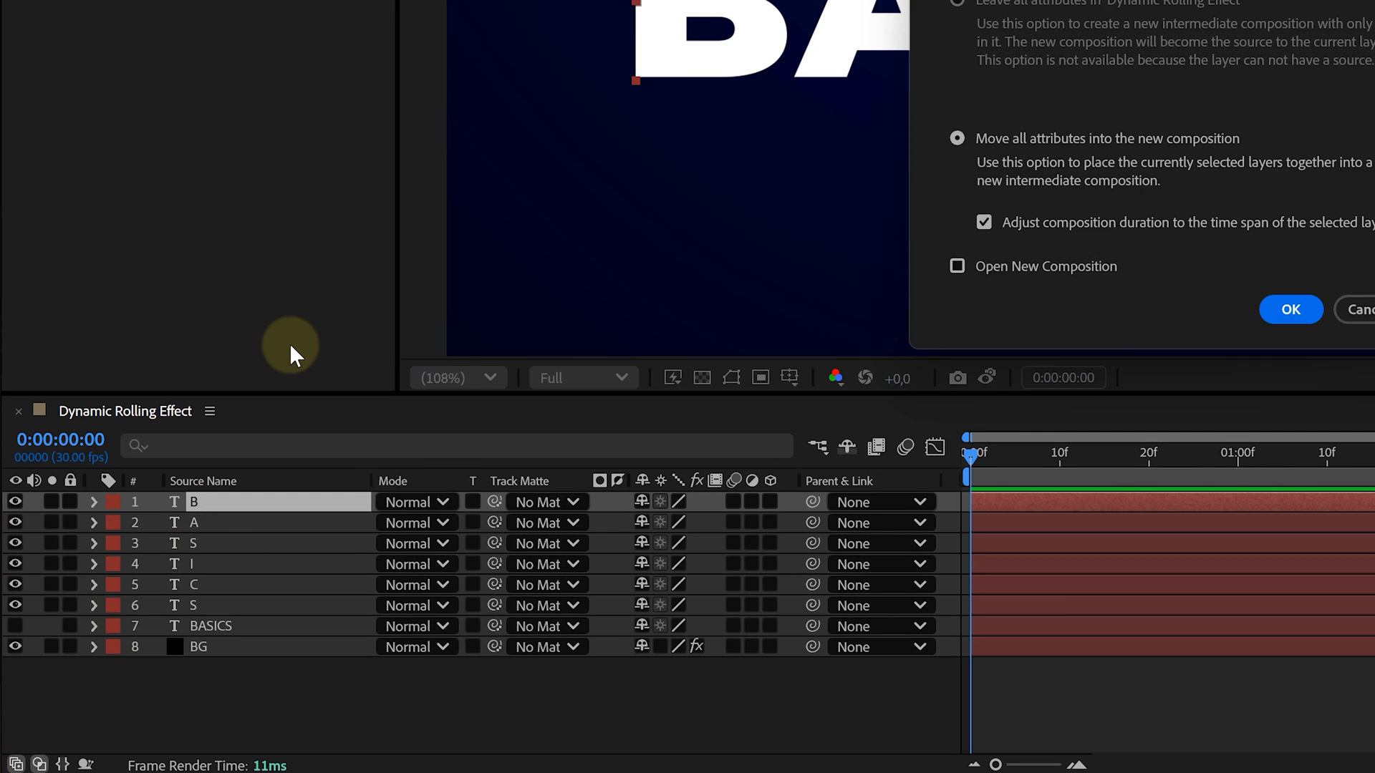
right_click(192, 502)
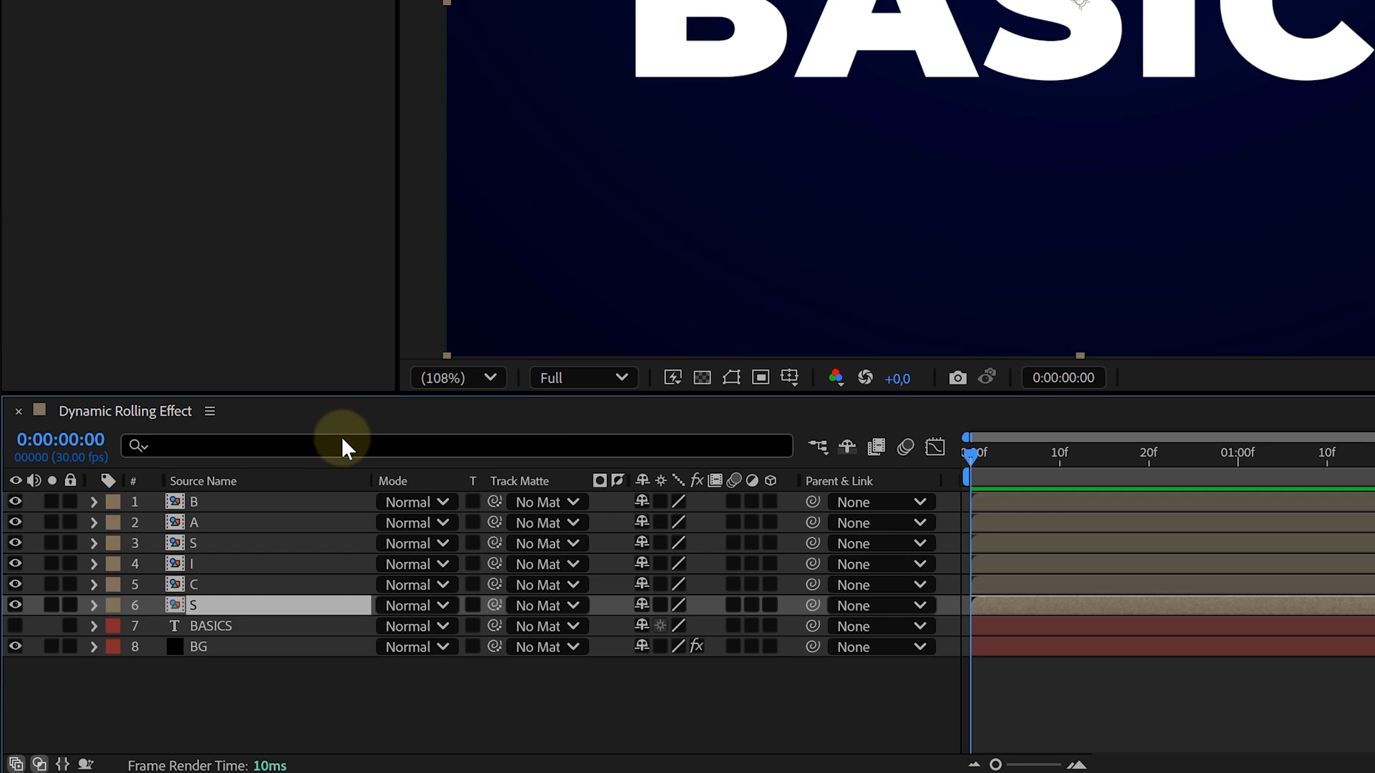
Open the B letter composition to move the B toward the title's centre.
left_click(143, 17)
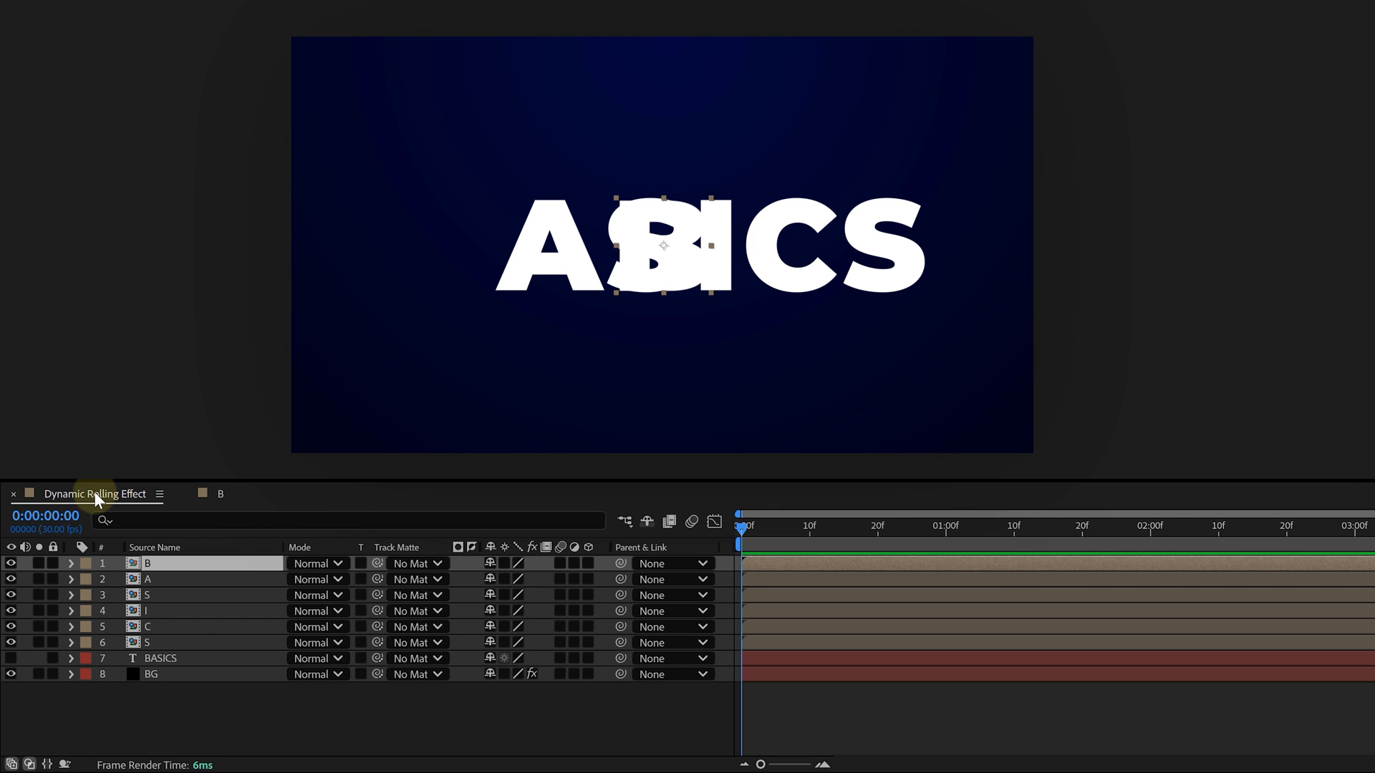
mouse_move(646, 149)
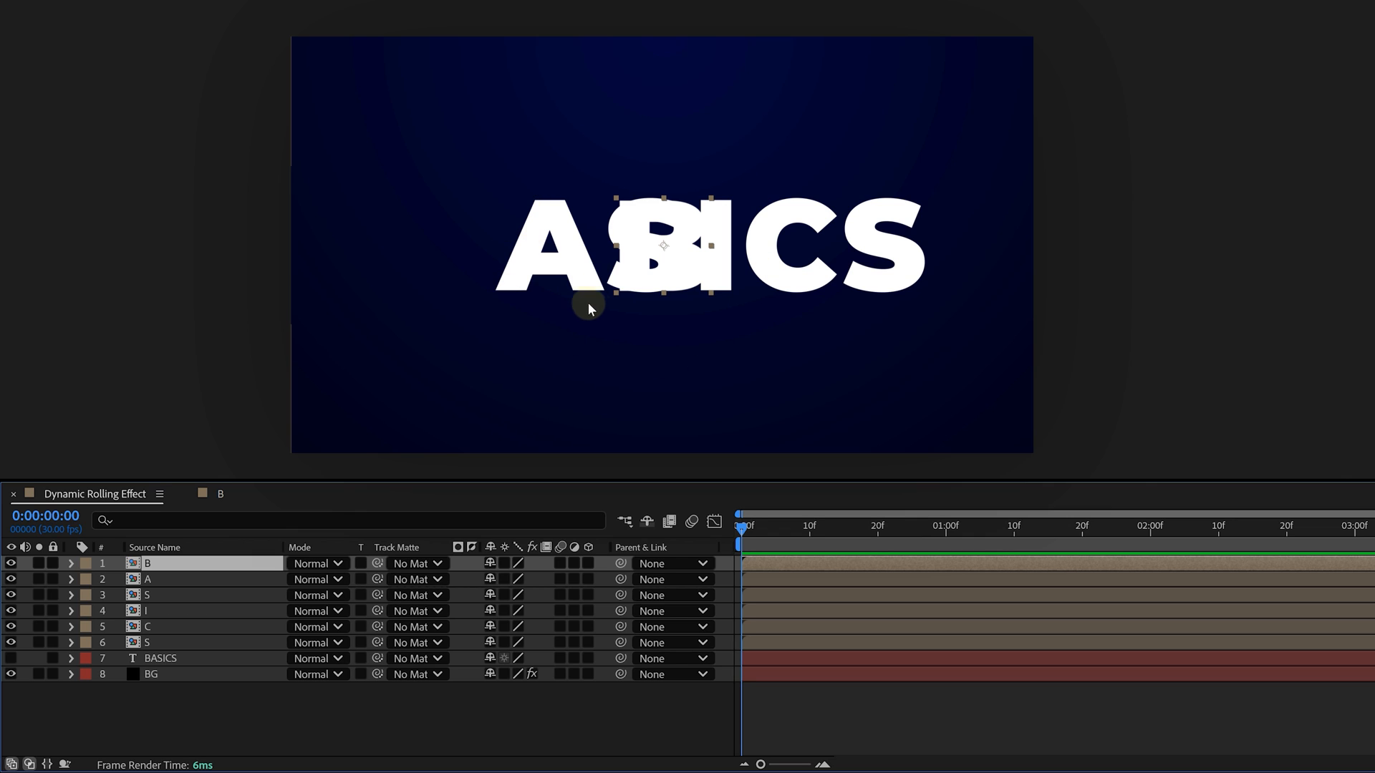
mouse_move(296, 518)
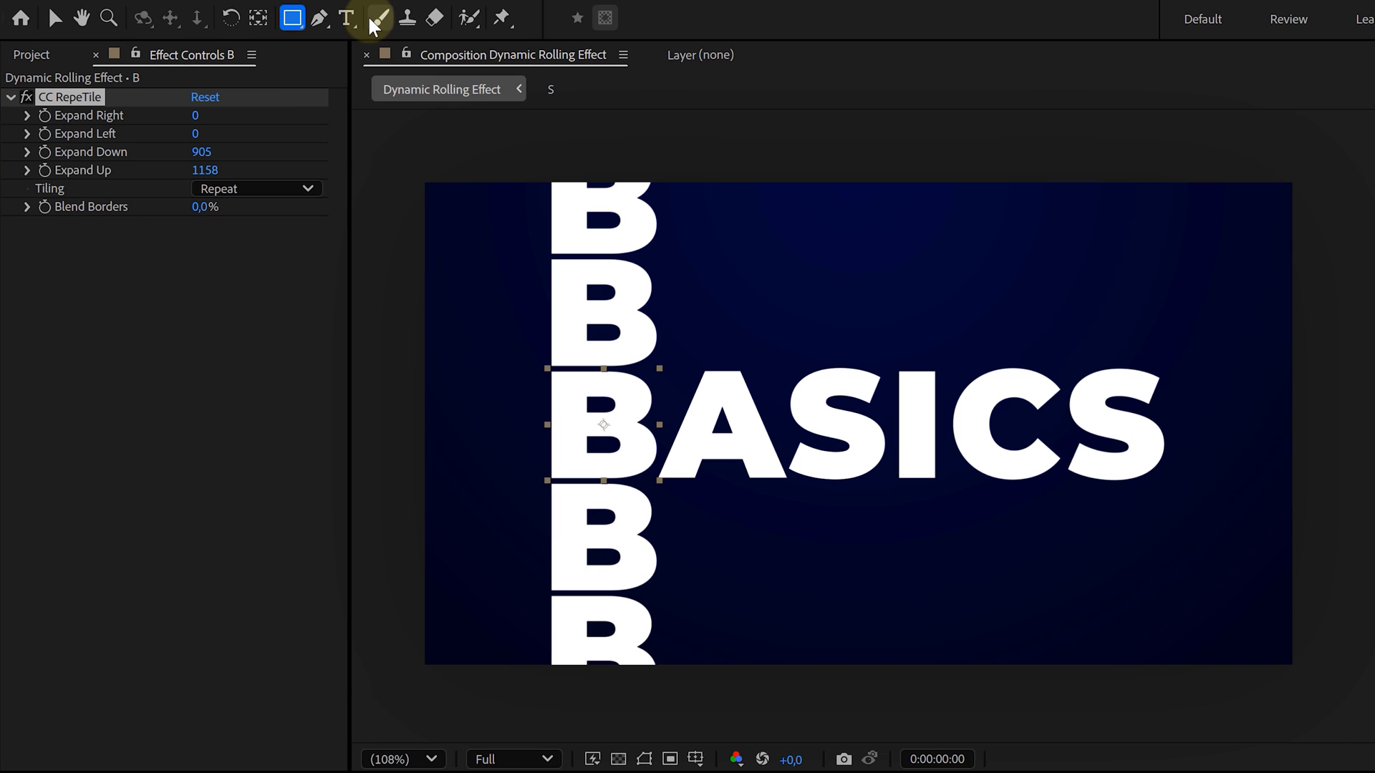
Draw a rectangle matte over the letters and Easy Ease B's position keyframes.
left_click_drag(539, 368, 1126, 483)
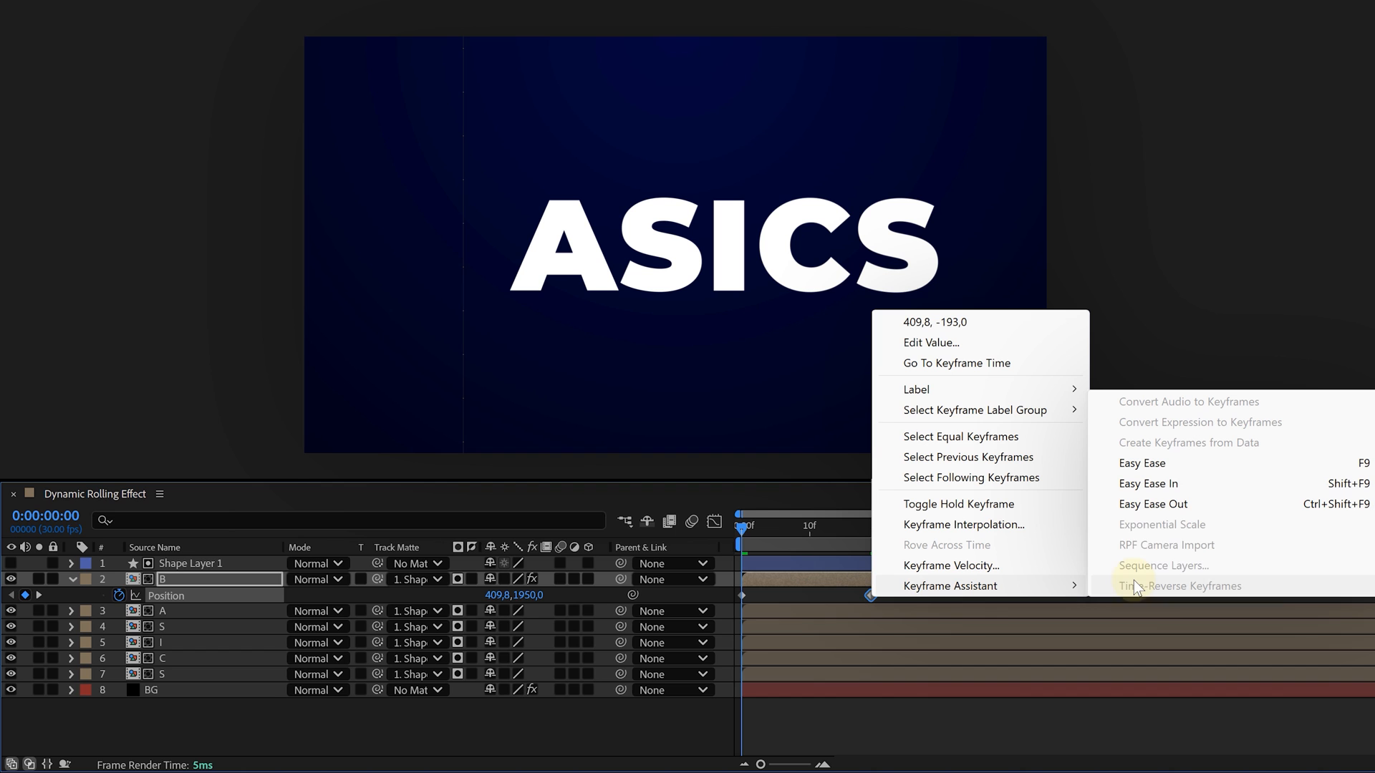
left_click(1147, 484)
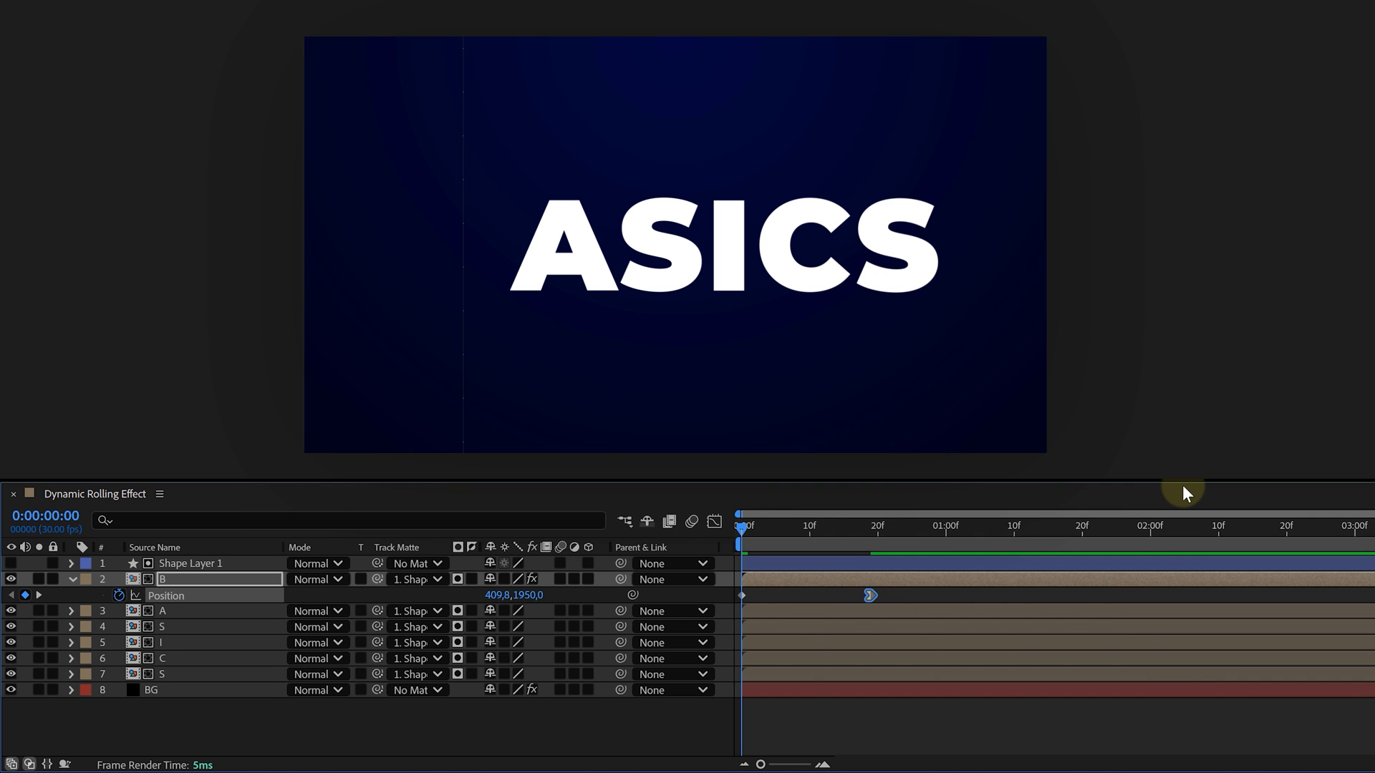